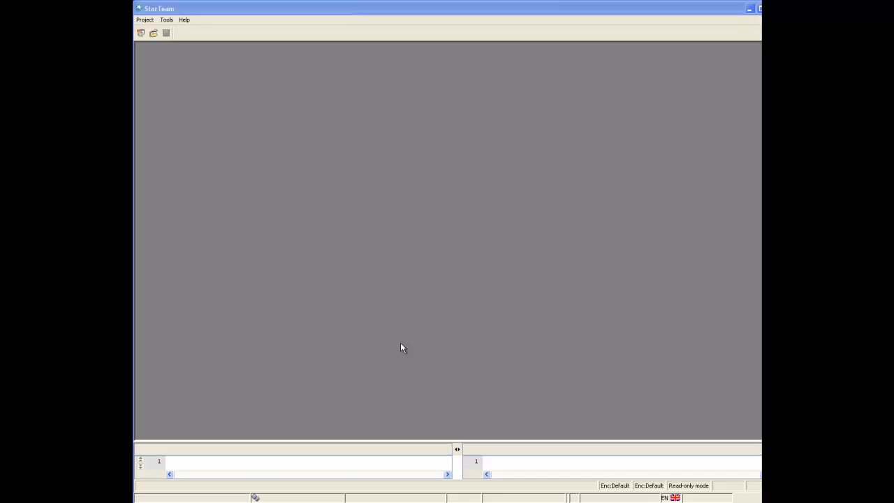
Show the Project menu's commands for creating or opening a project
{"action": "left_click", "coordinate": [145, 19]}
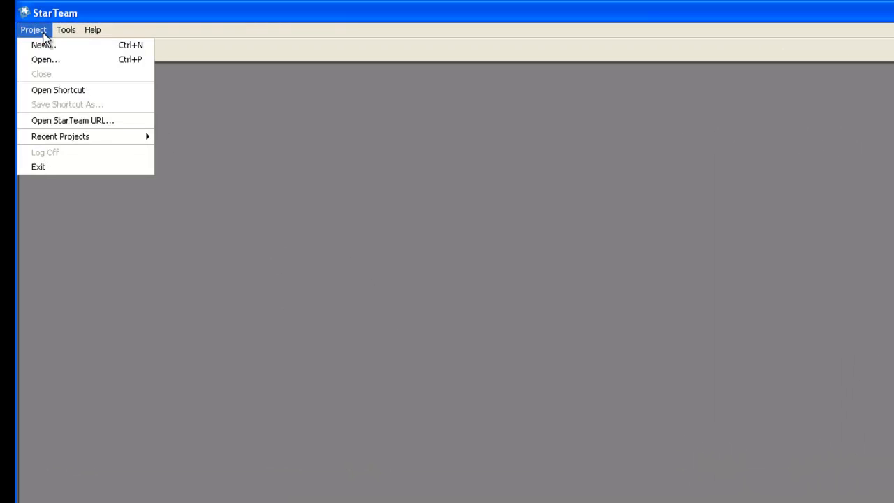
Start the New Project wizard on the Test1 server and reach the name step
{"action": "left_click", "coordinate": [43, 45]}
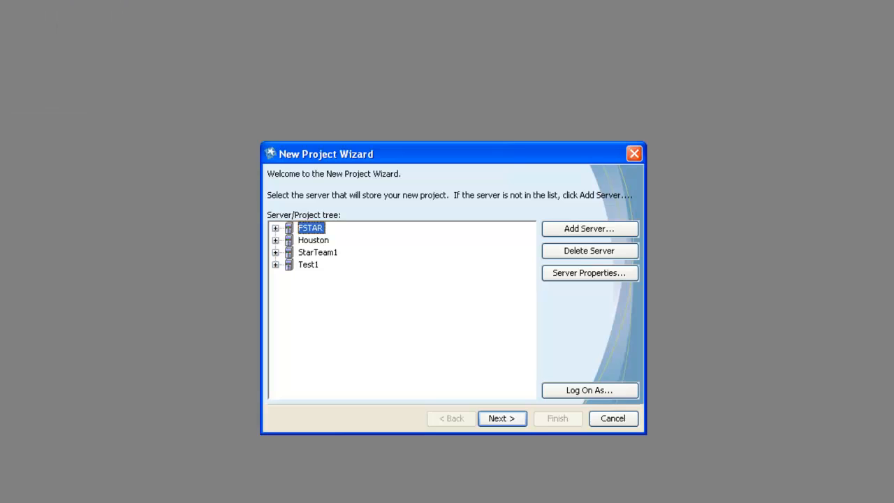
{"action": "mouse_move", "coordinate": [313, 278]}
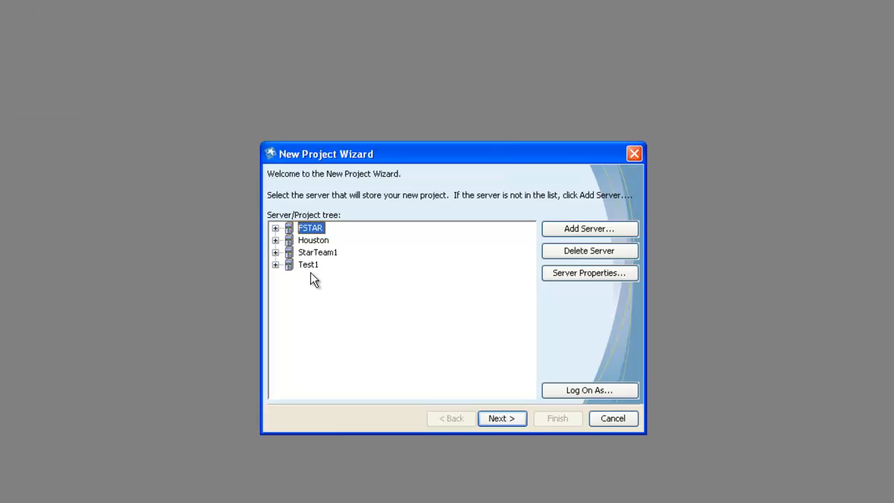
{"action": "left_click", "coordinate": [307, 264]}
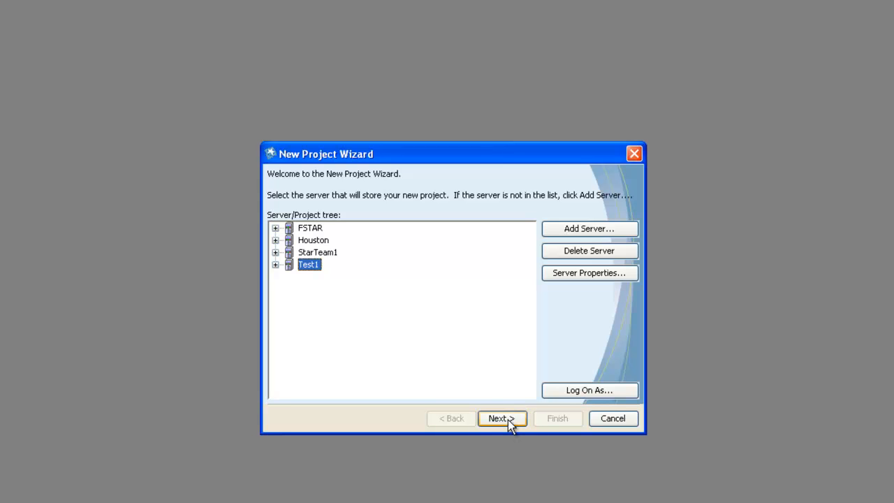
{"action": "left_click", "coordinate": [501, 418]}
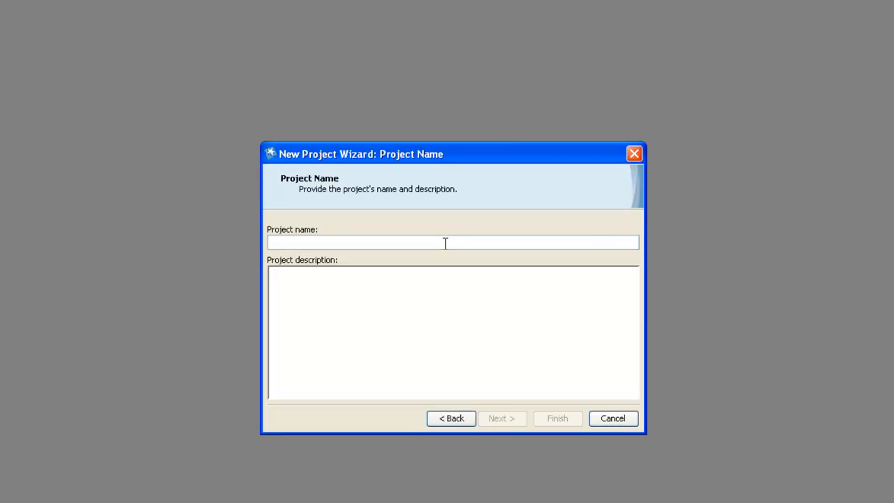
Name the project MyFirstProject with description "This is my first project" and continue to the working folder step
{"action": "type", "text": "MyFirs"}
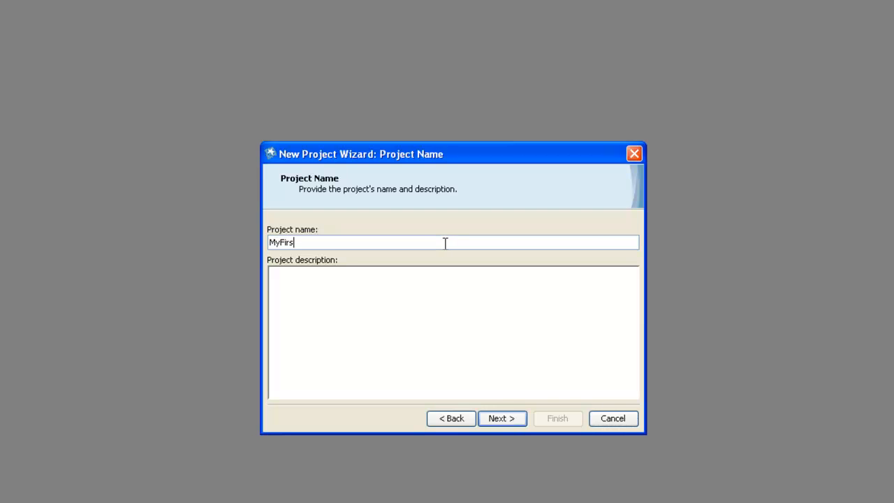
{"action": "type", "text": "tProject"}
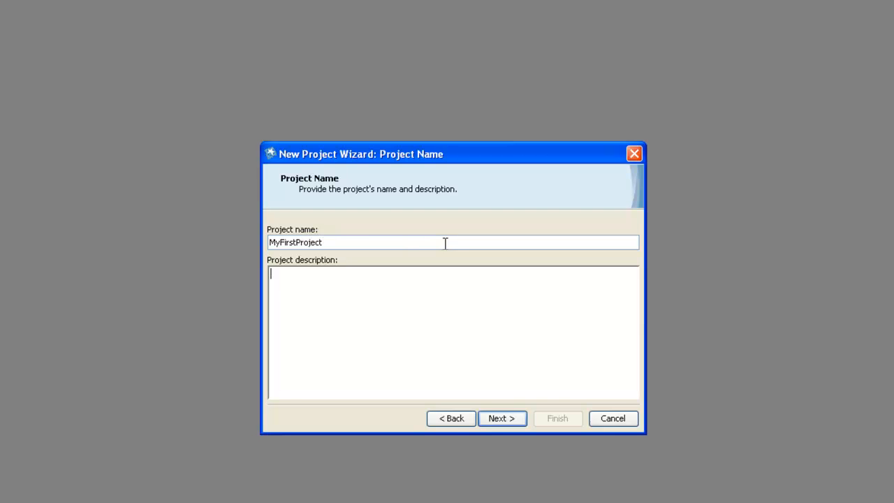
{"action": "type", "text": "This is my"}
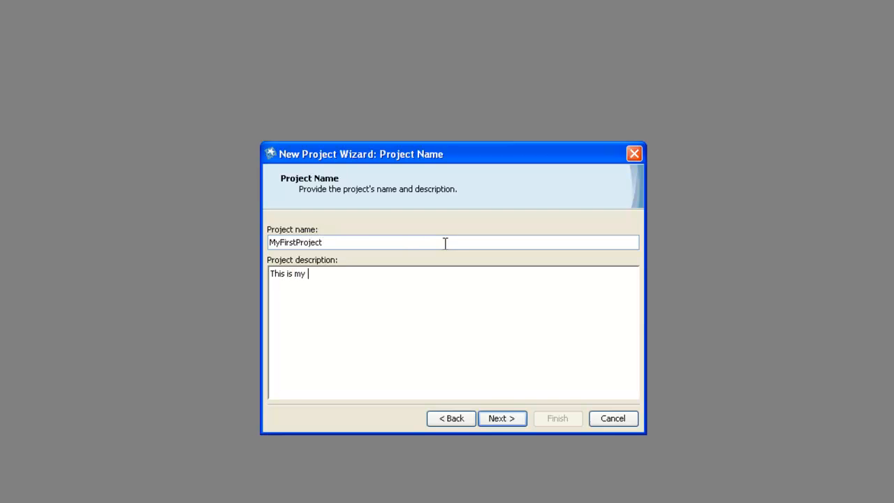
{"action": "type", "text": "first proje"}
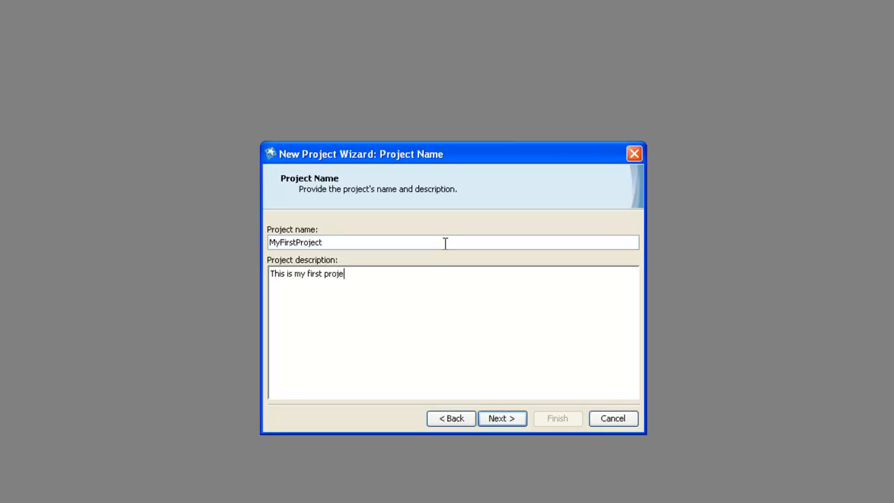
{"action": "type", "text": "ct"}
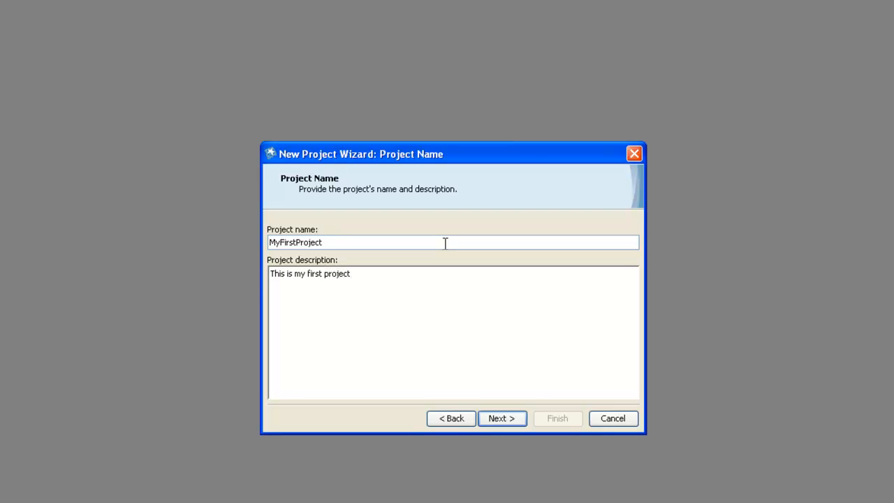
{"action": "left_click", "coordinate": [501, 418]}
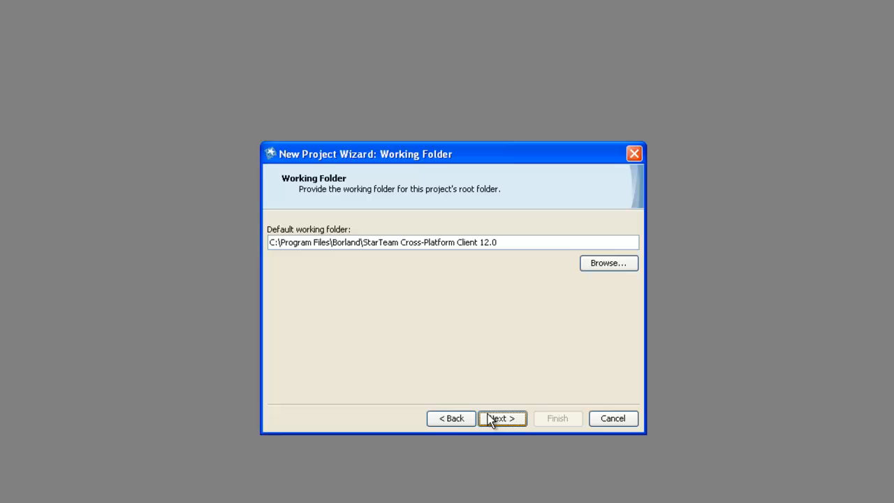
{"action": "mouse_move", "coordinate": [310, 232]}
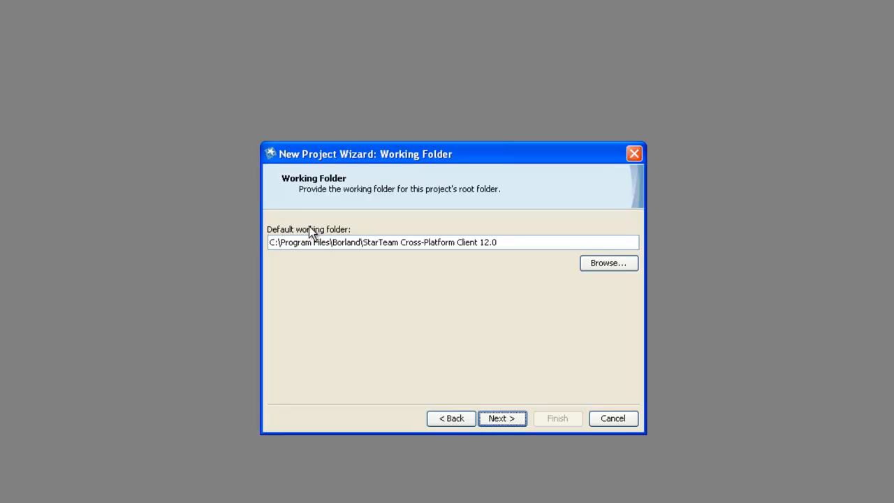
{"action": "mouse_move", "coordinate": [608, 262]}
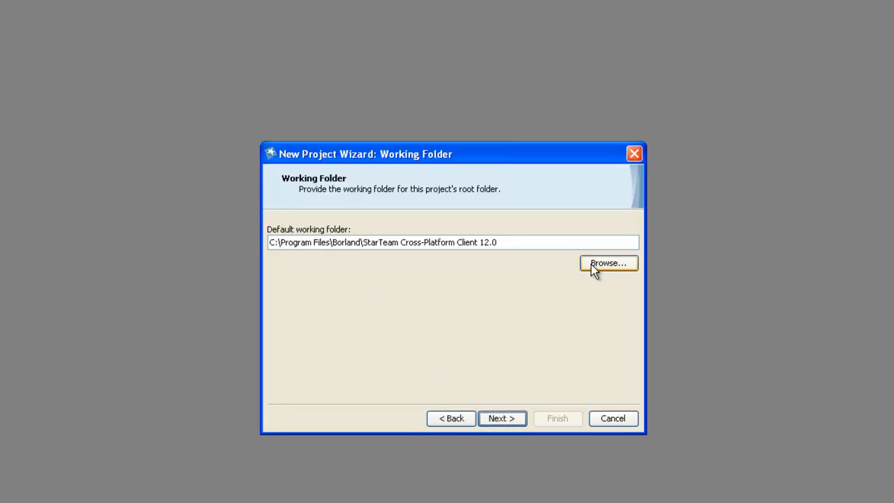
Browse for a different default working folder
{"action": "left_click", "coordinate": [606, 262]}
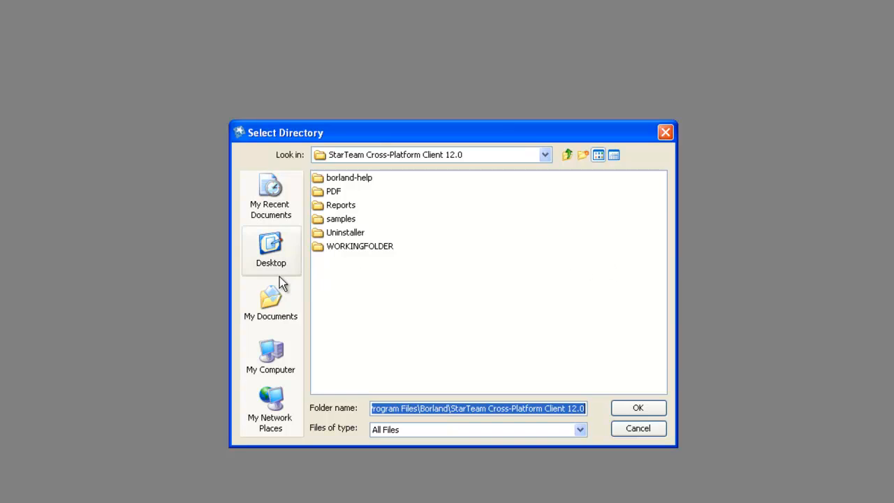
Create MyFirstWorkingFolder in My Documents and confirm it as the default working folder
{"action": "left_click", "coordinate": [271, 300]}
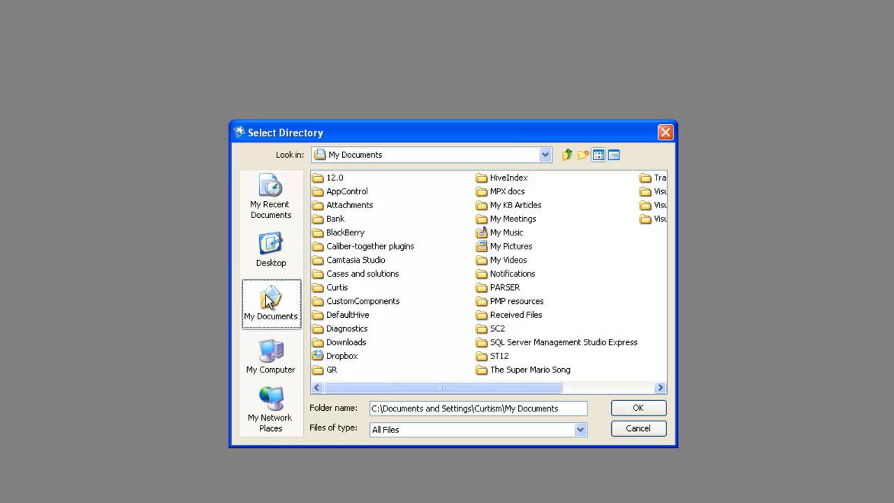
{"action": "left_click", "coordinate": [583, 154]}
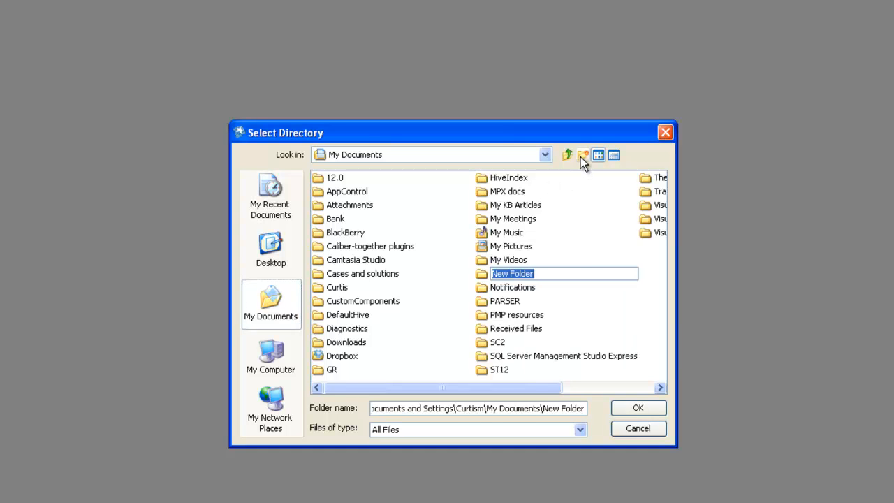
{"action": "type", "text": "MyFirstWorking"}
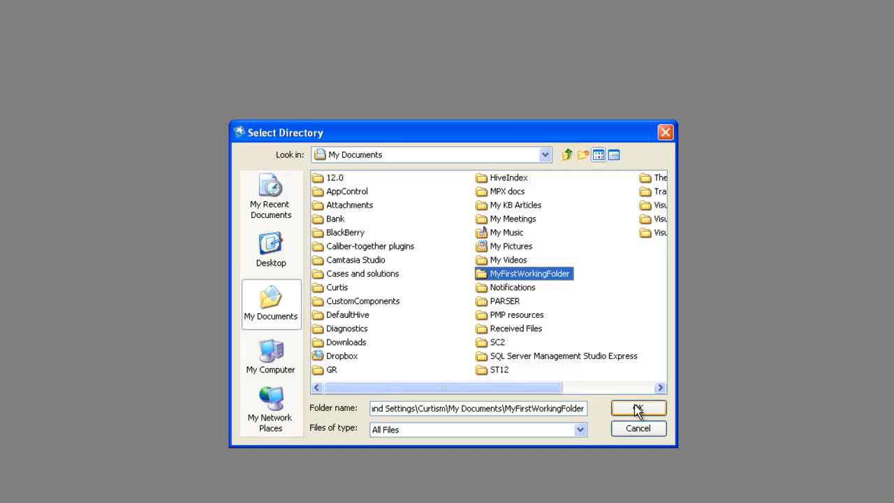
{"action": "left_click", "coordinate": [634, 408]}
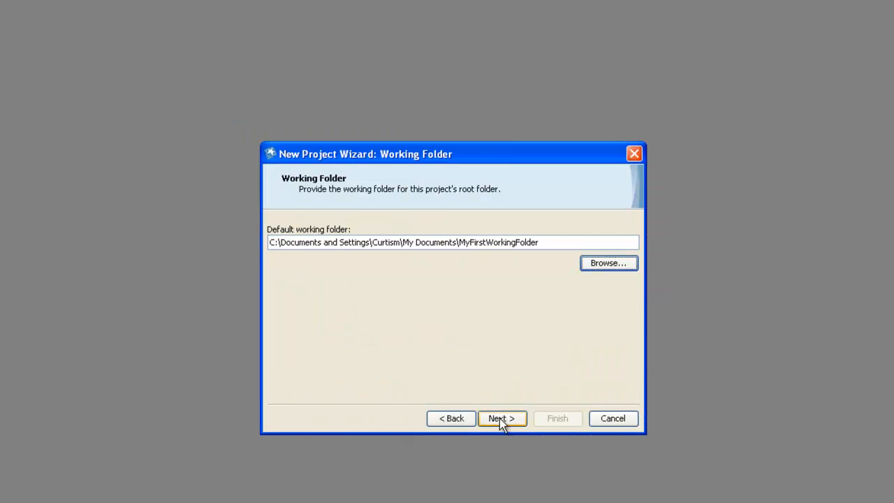
Keep the child folder MyFirstProject and finish the wizard so the project opens
{"action": "left_click", "coordinate": [502, 419]}
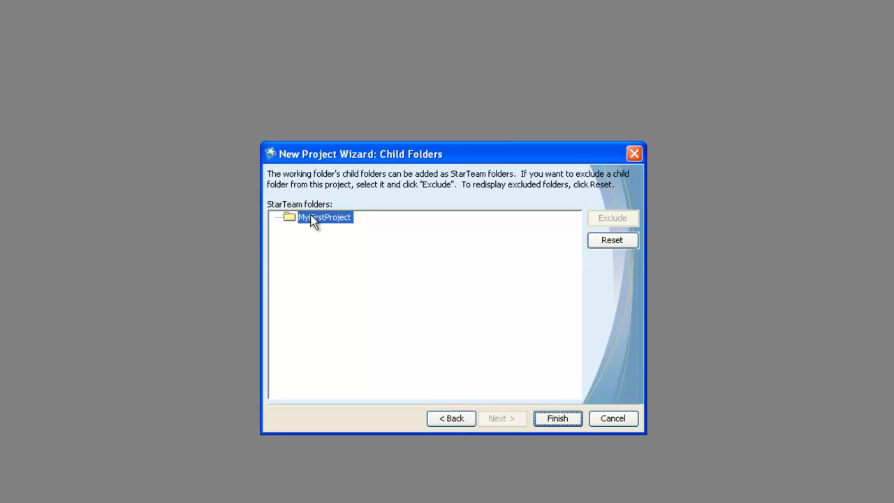
{"action": "mouse_move", "coordinate": [355, 222]}
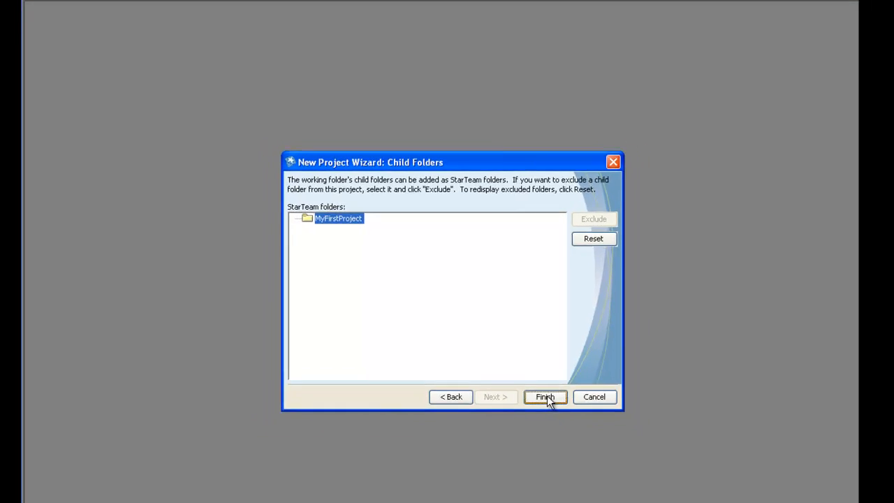
{"action": "left_click", "coordinate": [544, 396]}
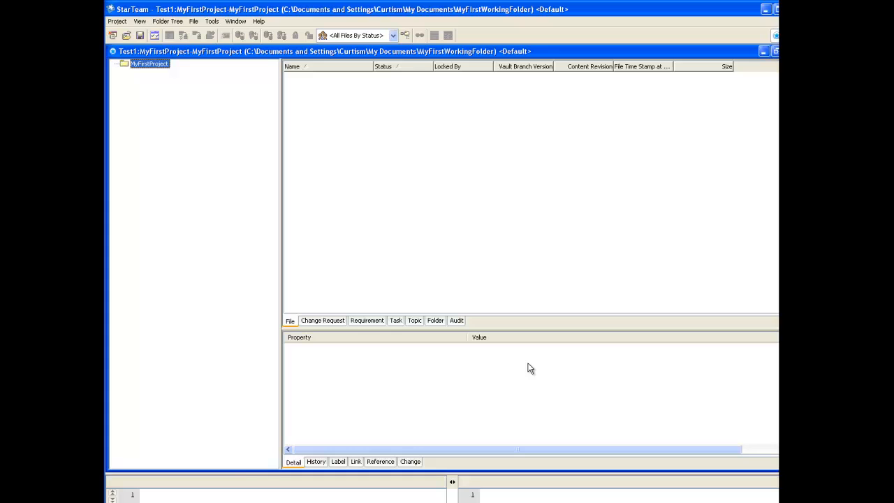
{"action": "mouse_move", "coordinate": [404, 275]}
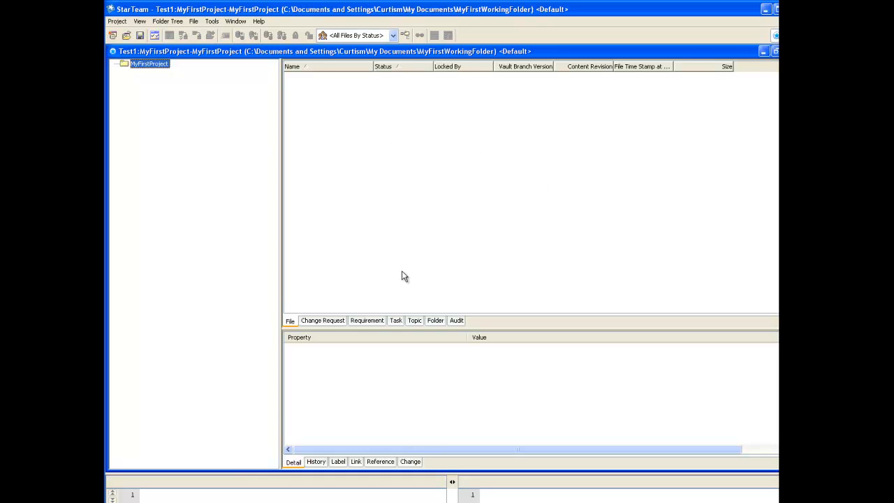
{"action": "mouse_move", "coordinate": [268, 182]}
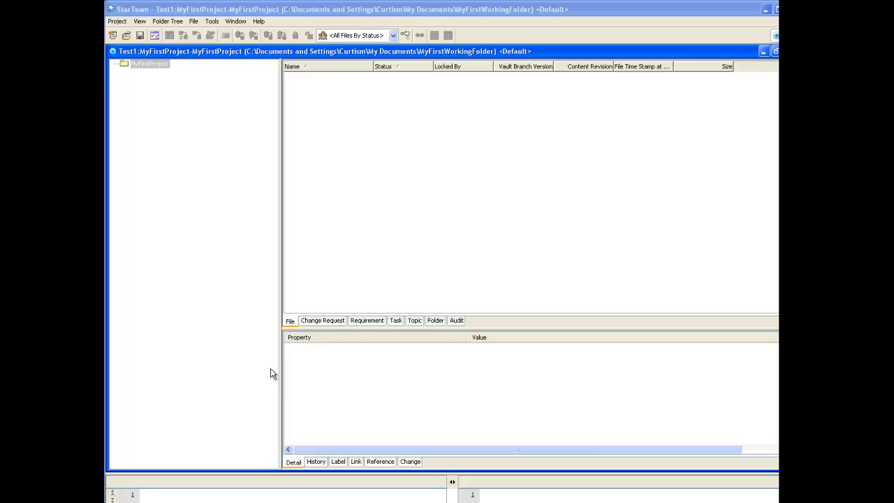
{"action": "mouse_move", "coordinate": [165, 110]}
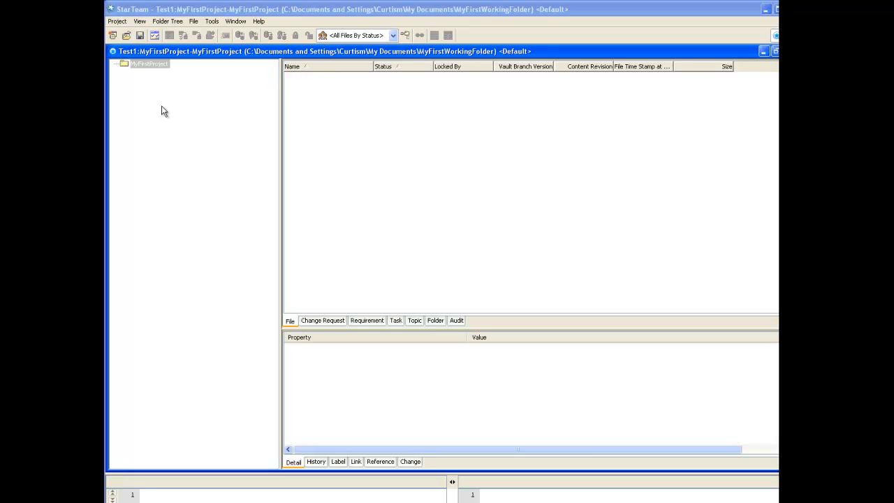
Create the working folders on disk for the MyFirstProject folder
{"action": "right_click", "coordinate": [148, 64]}
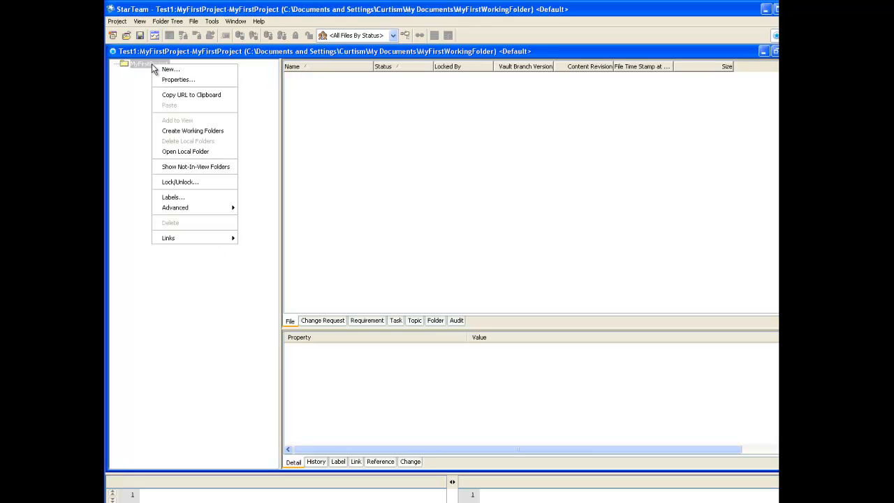
{"action": "mouse_move", "coordinate": [201, 131]}
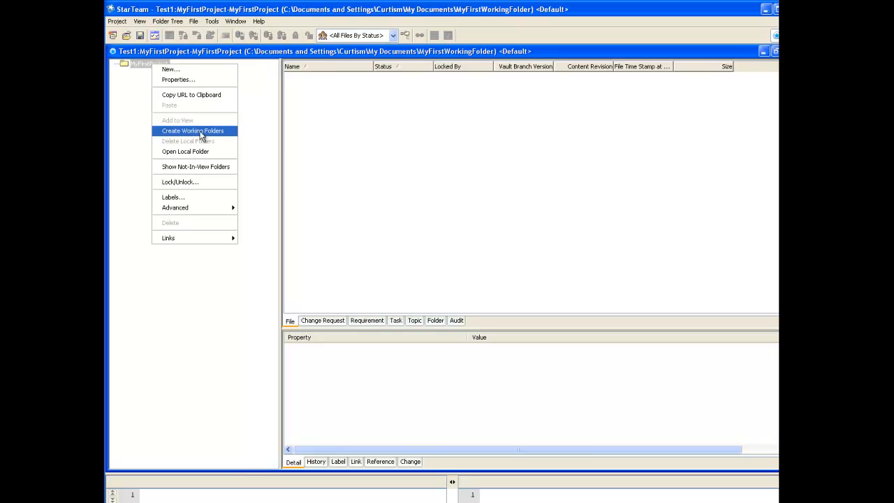
{"action": "left_click", "coordinate": [193, 131]}
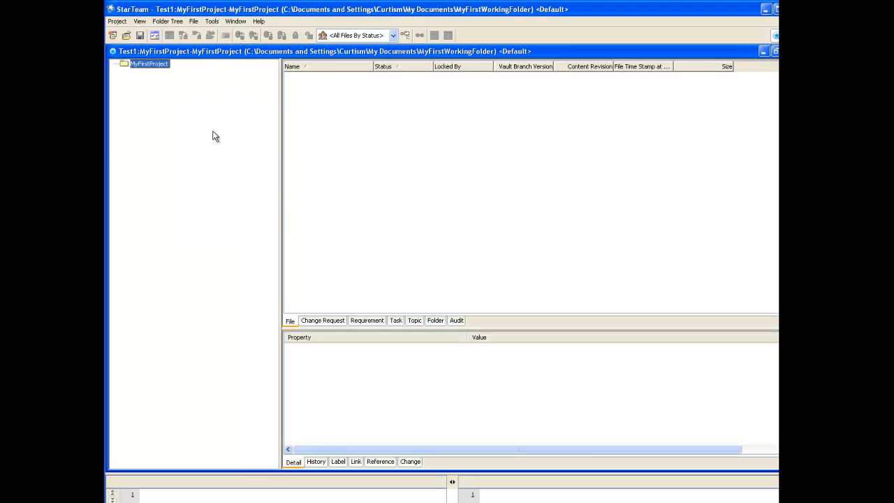
{"action": "mouse_move", "coordinate": [179, 90]}
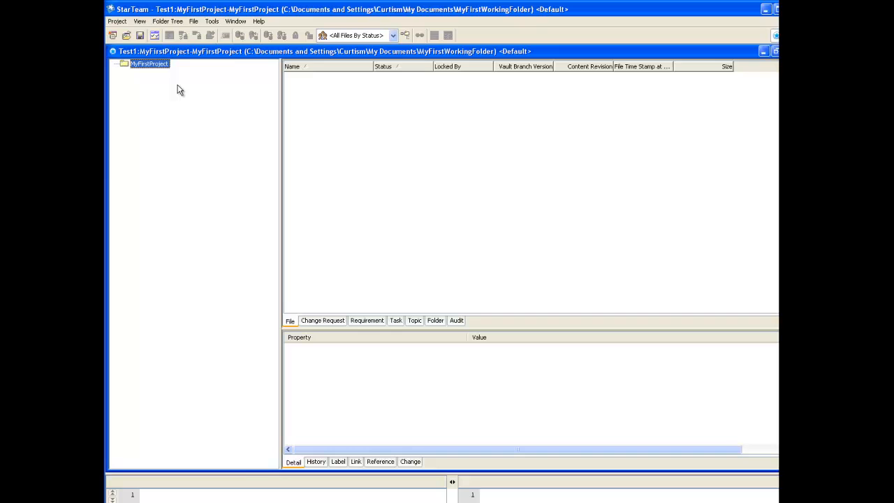
Show the Folder tab's Not in View folders and browse ServerCode in MyFirstWorkingFolder on disk
{"action": "right_click", "coordinate": [148, 64]}
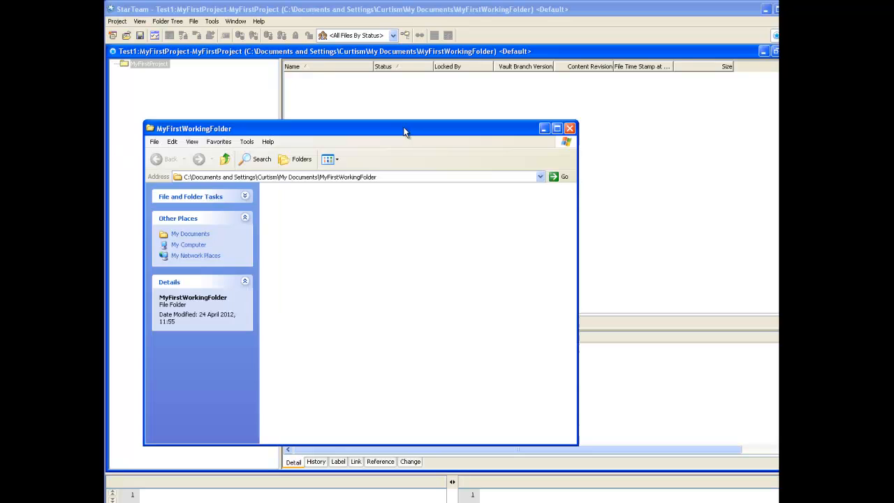
{"action": "mouse_move", "coordinate": [402, 280]}
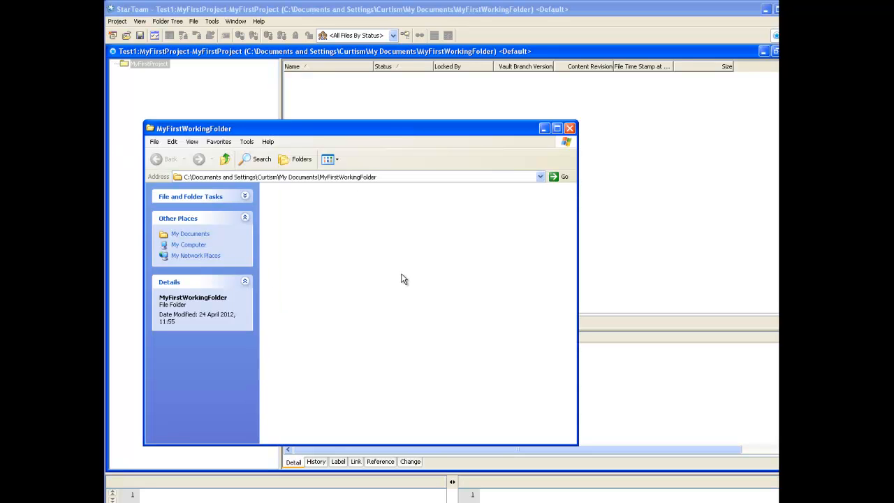
{"action": "mouse_move", "coordinate": [375, 349]}
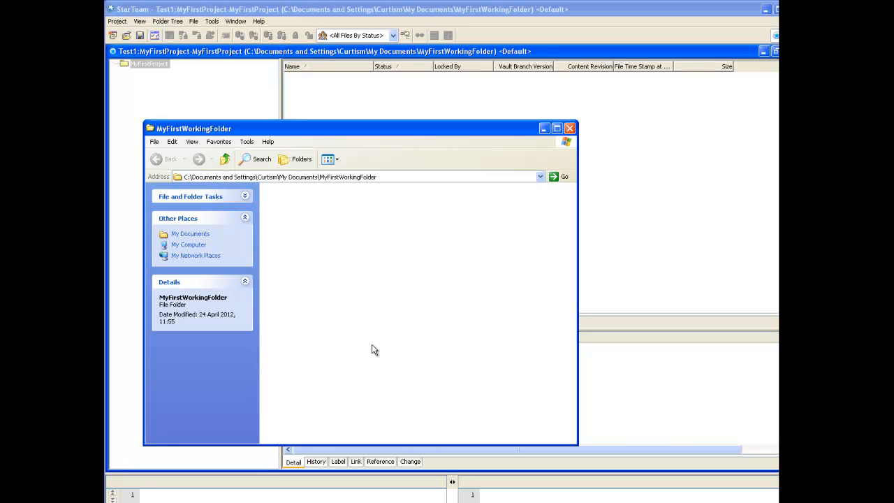
{"action": "mouse_move", "coordinate": [118, 391]}
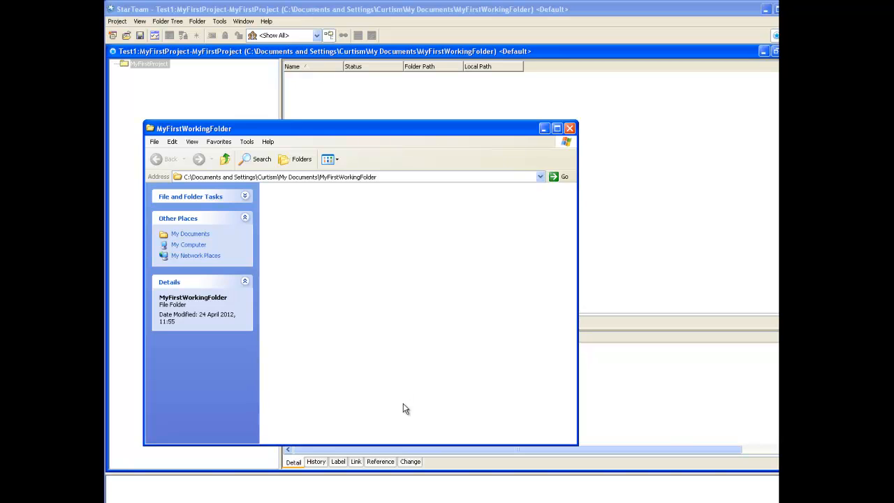
{"action": "right_click", "coordinate": [405, 407]}
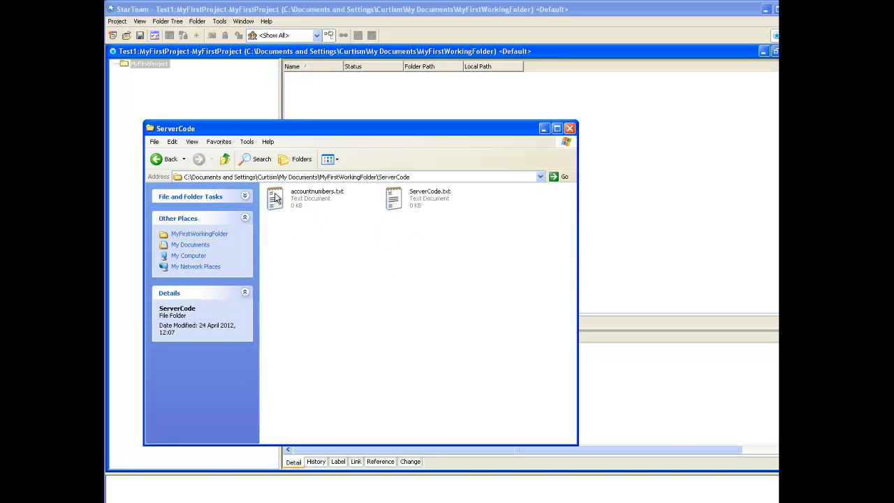
{"action": "left_click", "coordinate": [156, 159]}
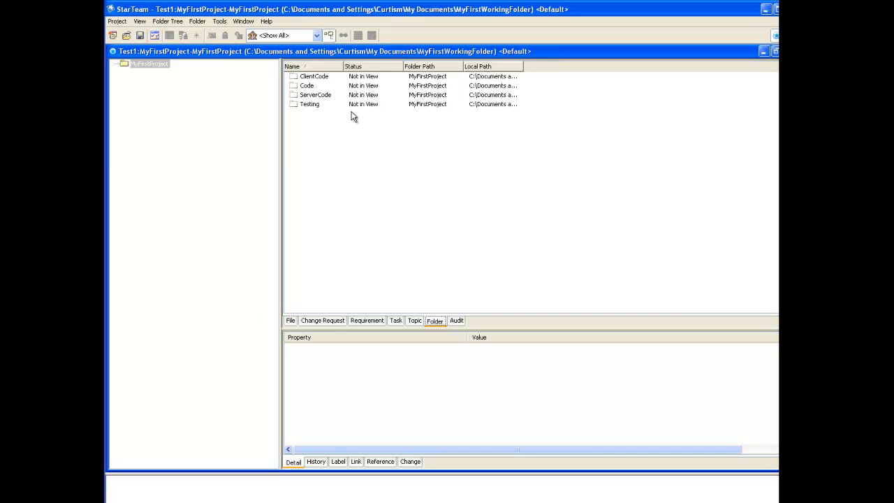
Add ClientCode, Code, ServerCode and Testing to the view as Current folders
{"action": "left_click", "coordinate": [313, 75]}
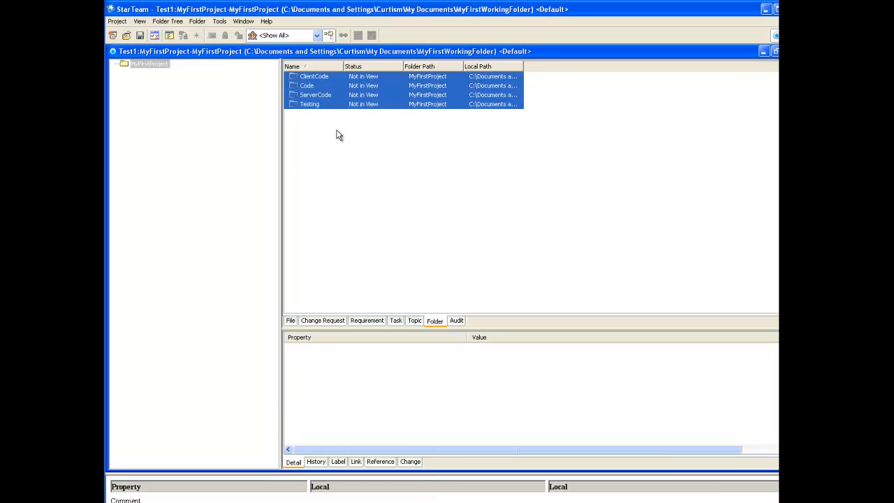
{"action": "mouse_move", "coordinate": [338, 115]}
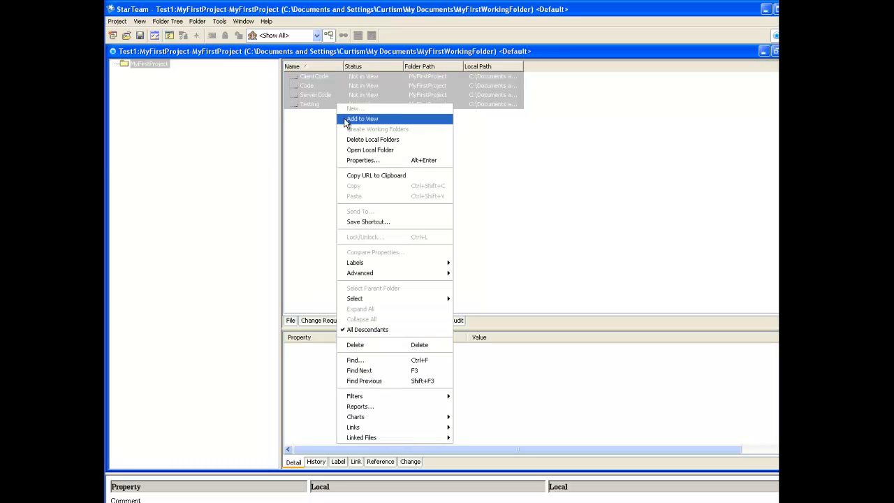
{"action": "left_click", "coordinate": [363, 118]}
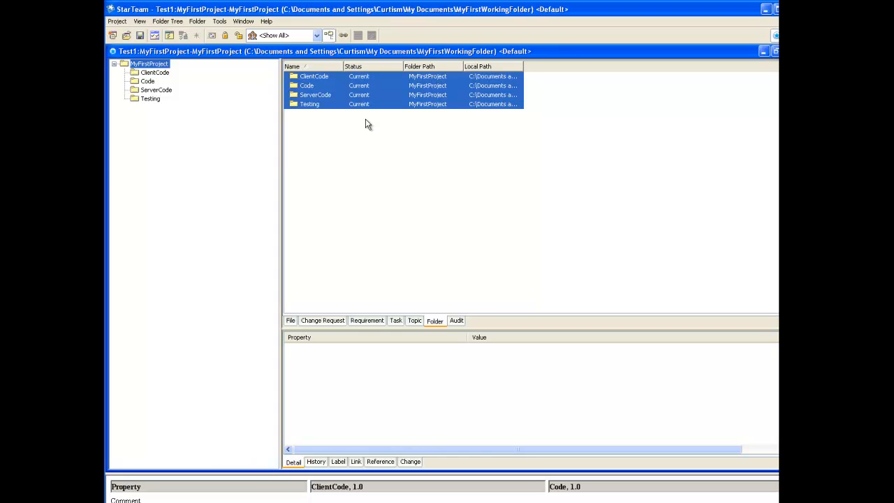
{"action": "left_click", "coordinate": [310, 103]}
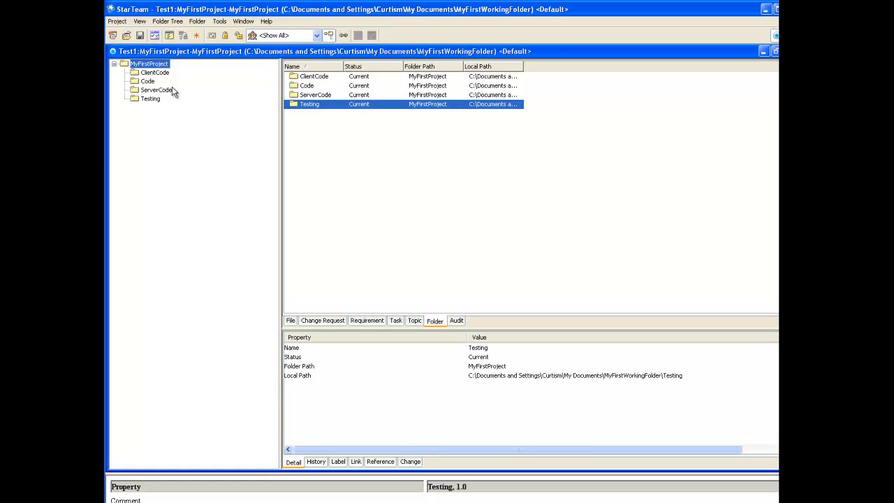
{"action": "left_click", "coordinate": [148, 64]}
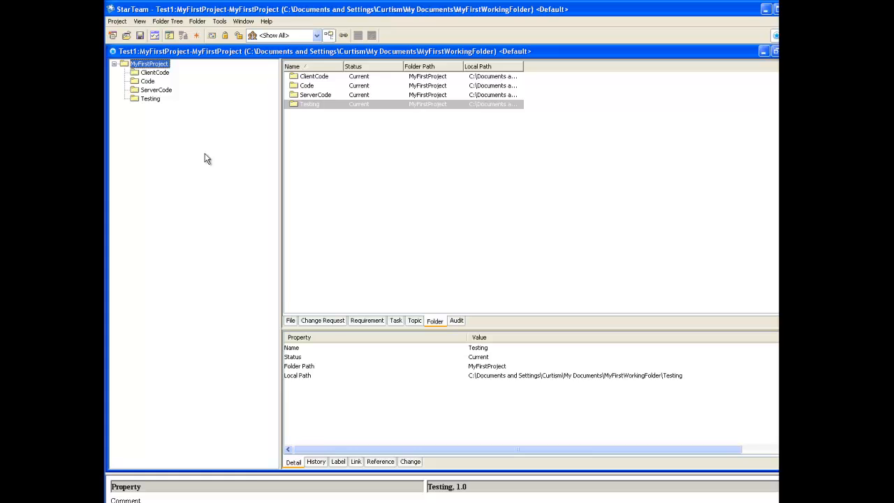
Add ClientCode.txt from the ClientCode folder to the project as a Current file
{"action": "left_click", "coordinate": [155, 73]}
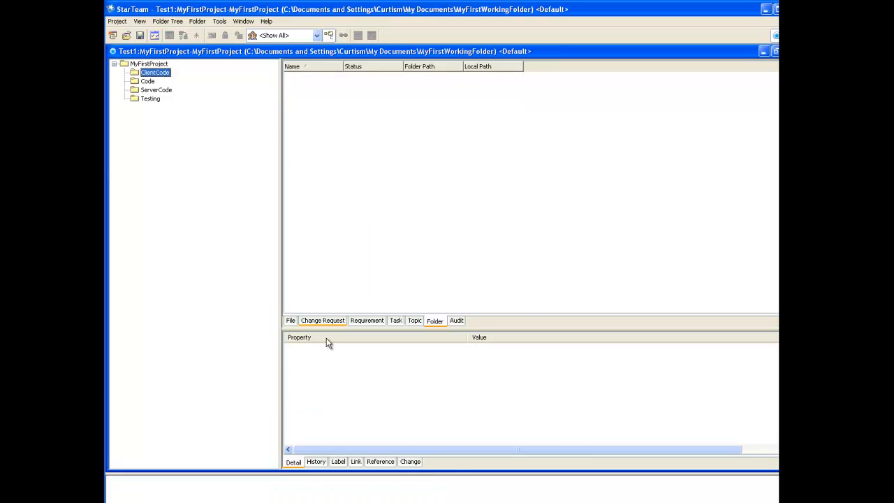
{"action": "left_click", "coordinate": [290, 320]}
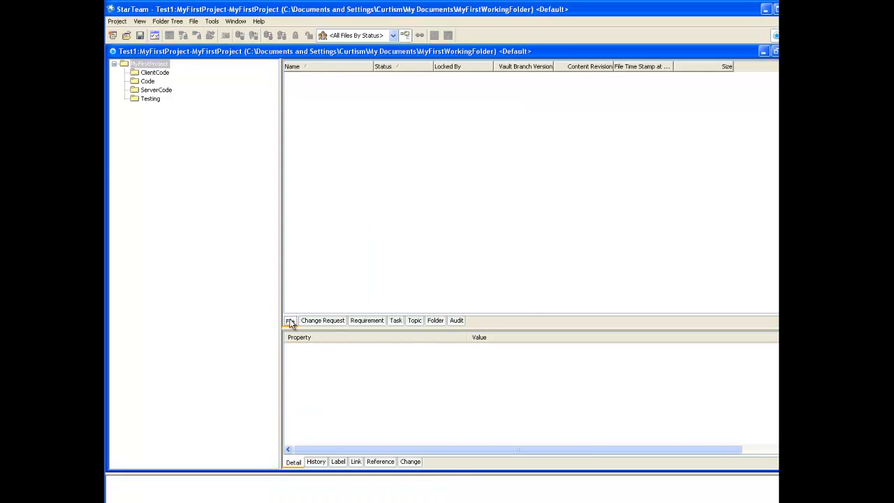
{"action": "left_click", "coordinate": [153, 72]}
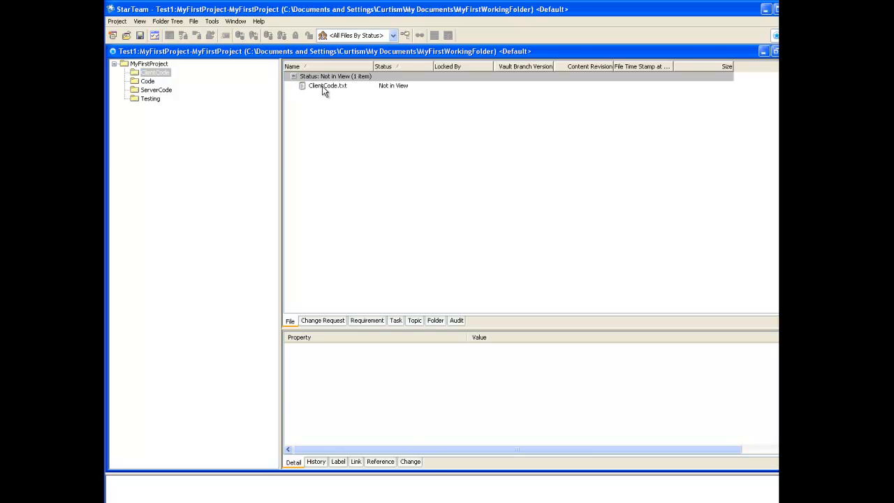
{"action": "right_click", "coordinate": [327, 85]}
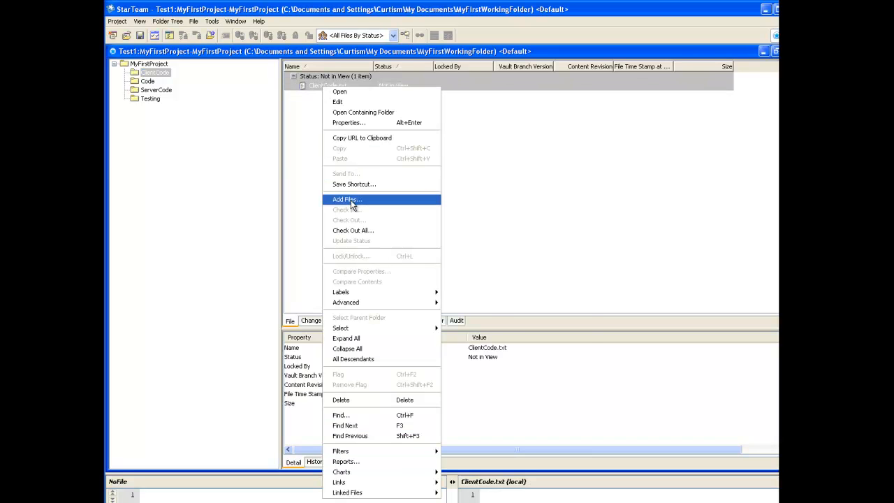
{"action": "left_click", "coordinate": [346, 198]}
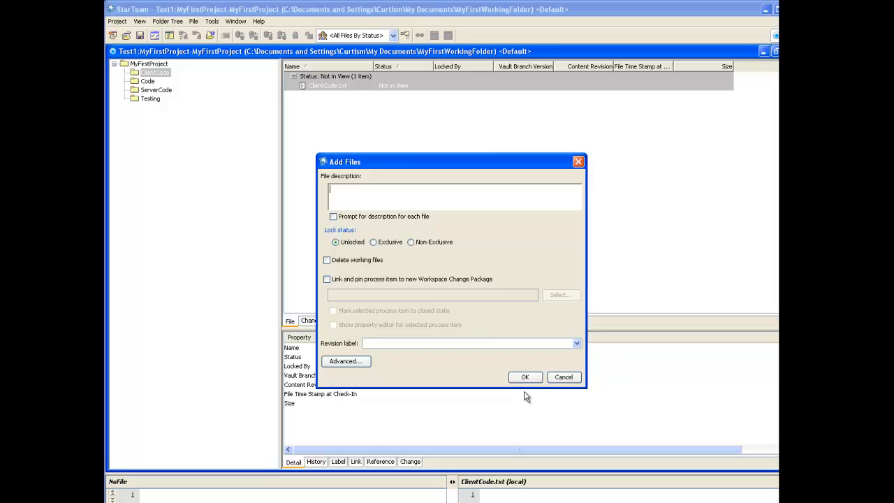
{"action": "left_click", "coordinate": [525, 377]}
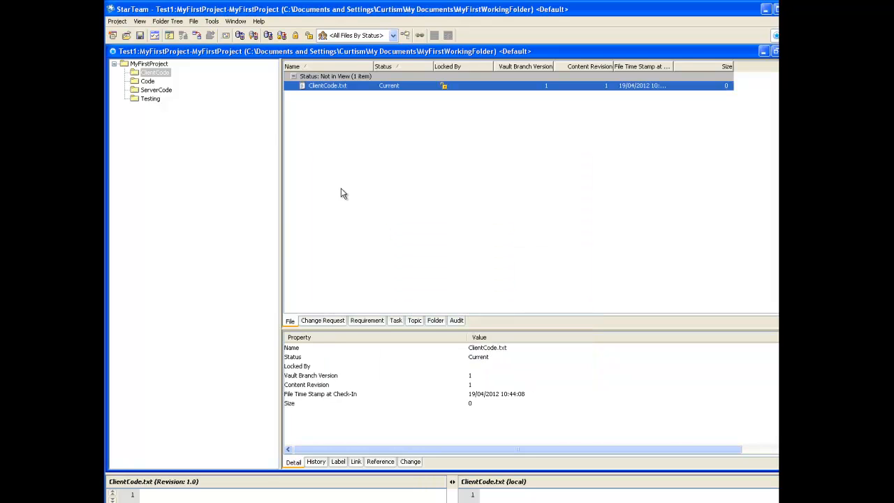
Add Code.txt and licenses.txt from Code, then ServerCode's two text files, to the project
{"action": "left_click", "coordinate": [148, 81]}
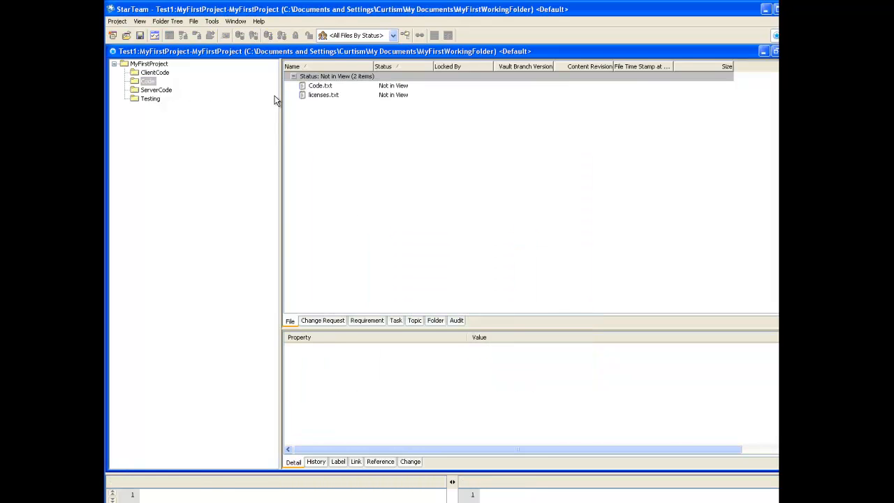
{"action": "left_click", "coordinate": [320, 86]}
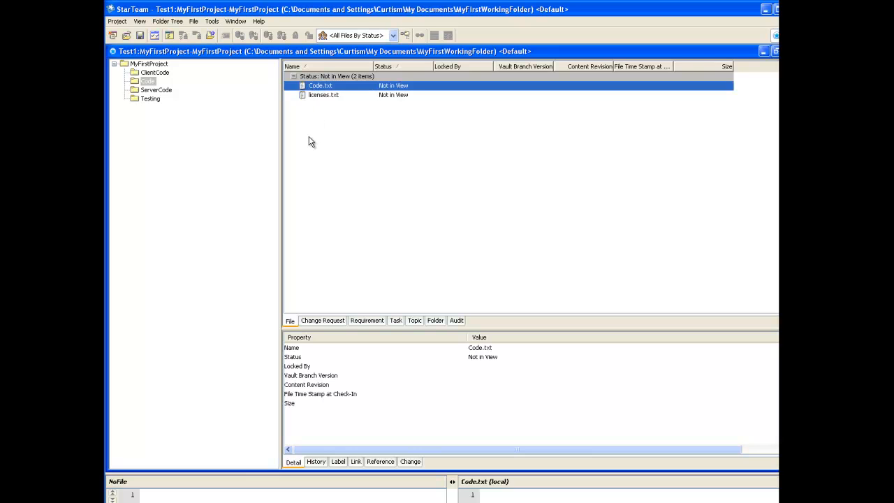
{"action": "right_click", "coordinate": [324, 95]}
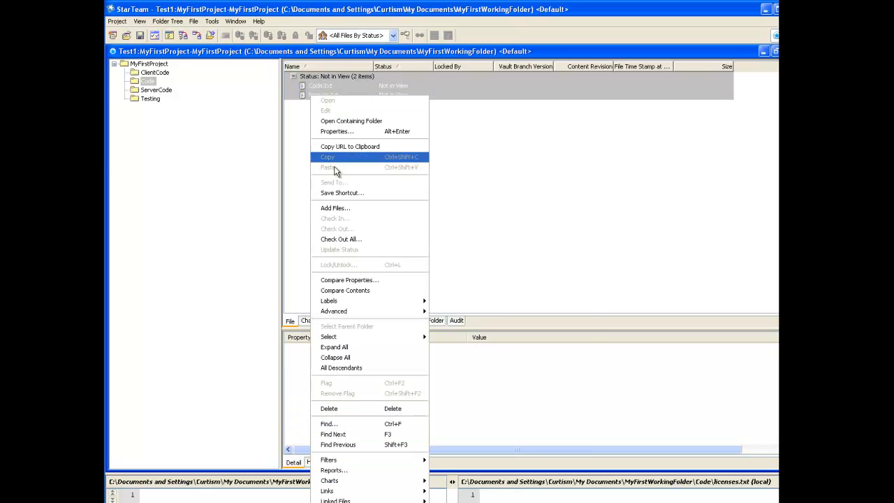
{"action": "left_click", "coordinate": [335, 207]}
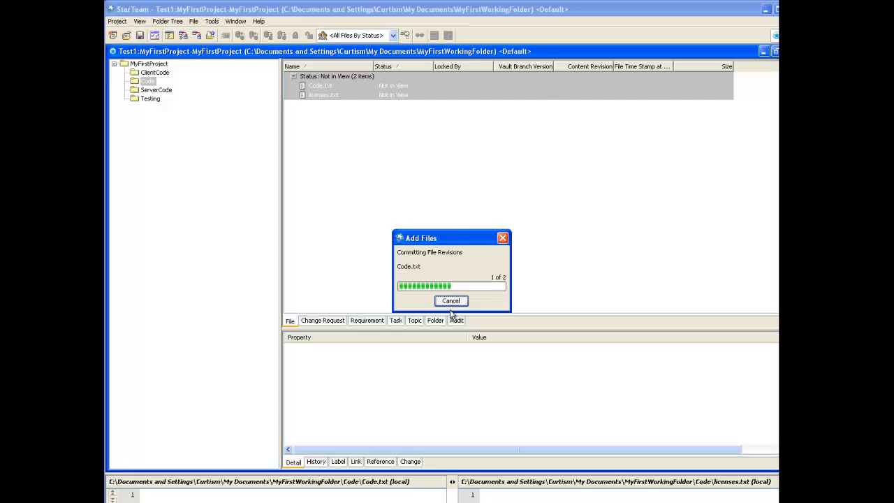
{"action": "left_click", "coordinate": [156, 89]}
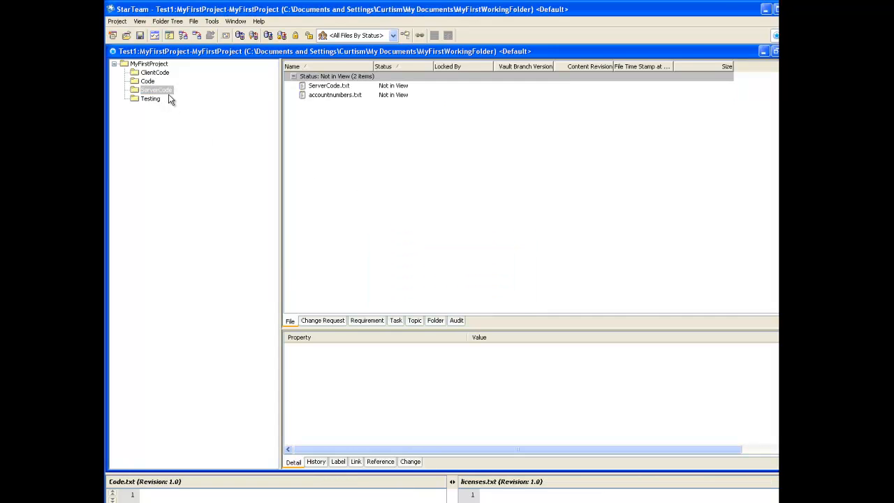
{"action": "right_click", "coordinate": [329, 85]}
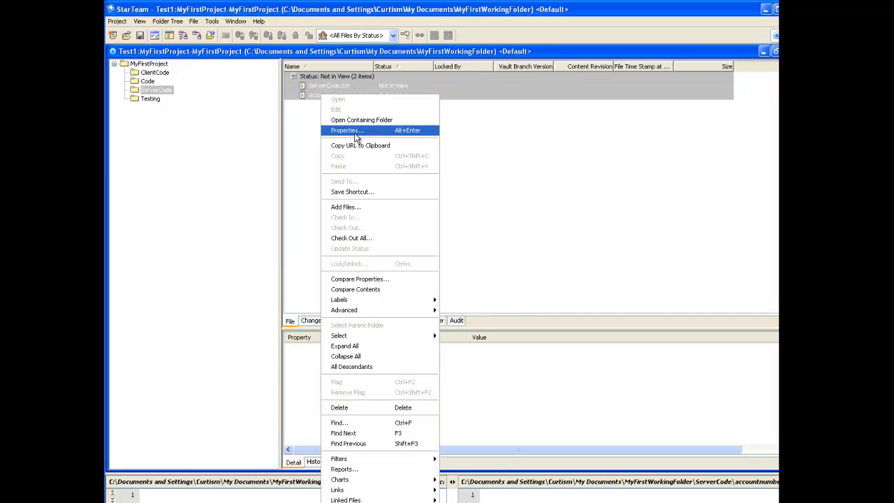
{"action": "left_click", "coordinate": [345, 206]}
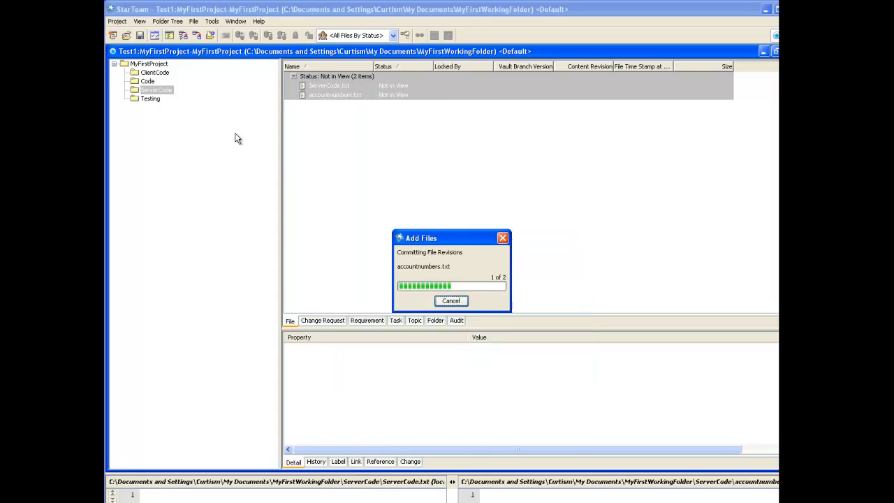
{"action": "left_click", "coordinate": [151, 98]}
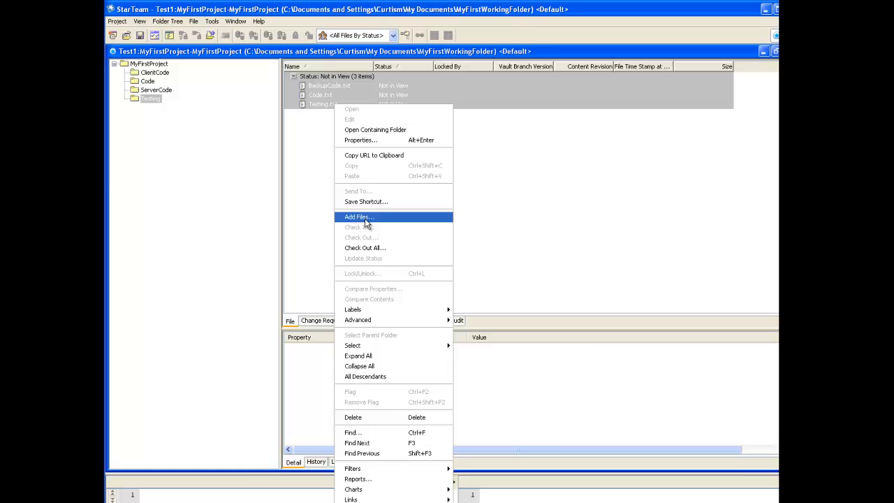
Add Testing's three text files, then list all eight Current files under MyFirstProject
{"action": "left_click", "coordinate": [359, 216]}
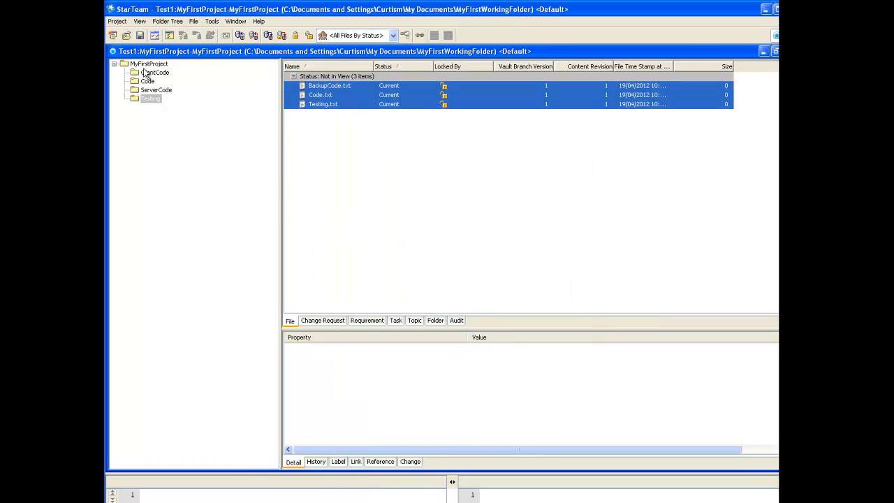
{"action": "left_click", "coordinate": [148, 64]}
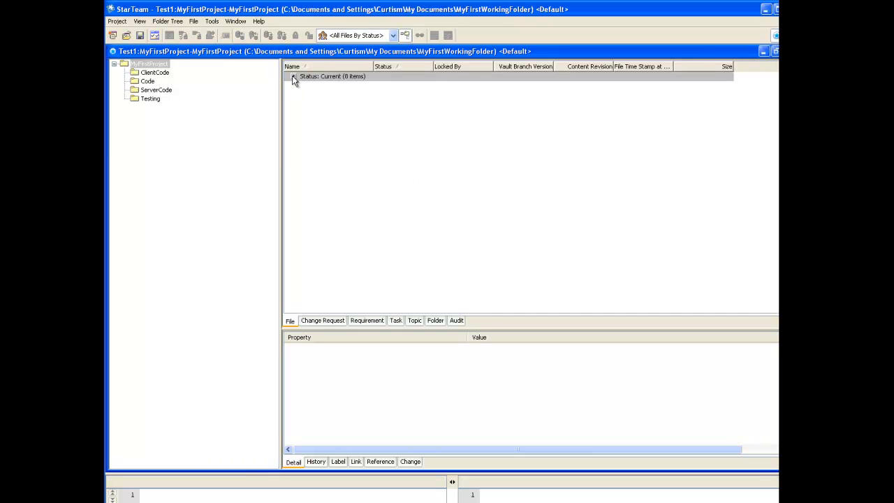
{"action": "left_click", "coordinate": [294, 75]}
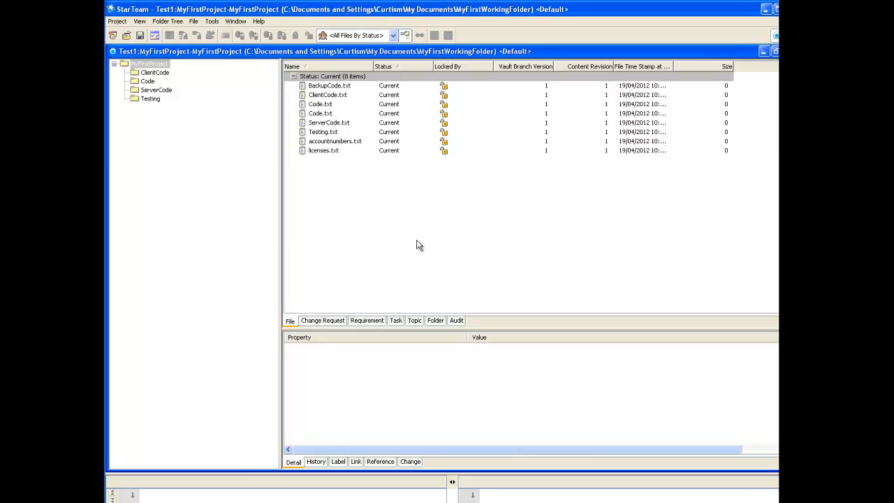
{"action": "mouse_move", "coordinate": [453, 475]}
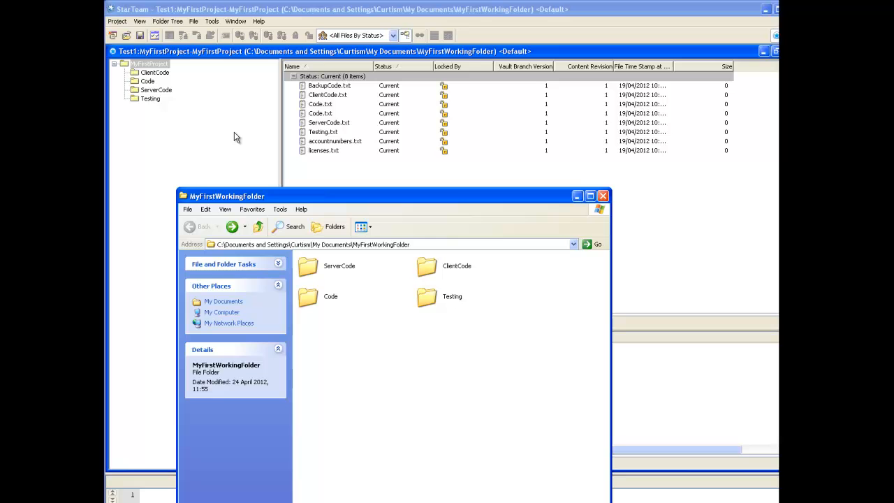
{"action": "mouse_move", "coordinate": [435, 467]}
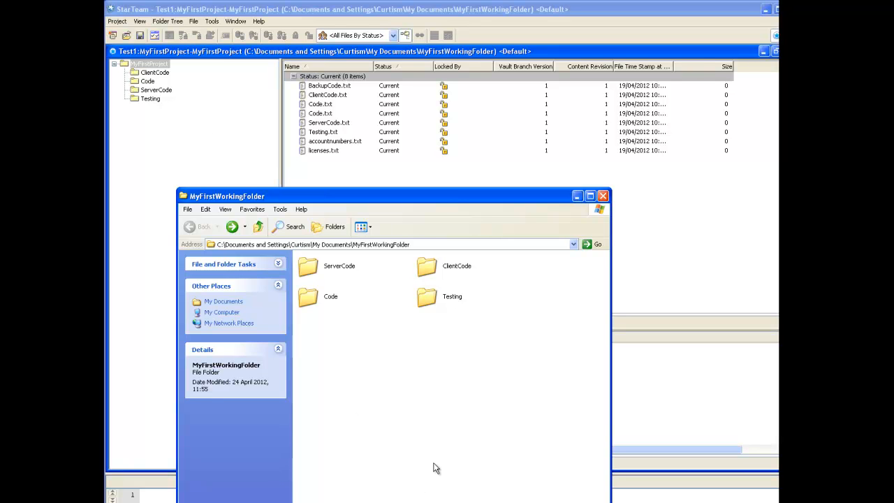